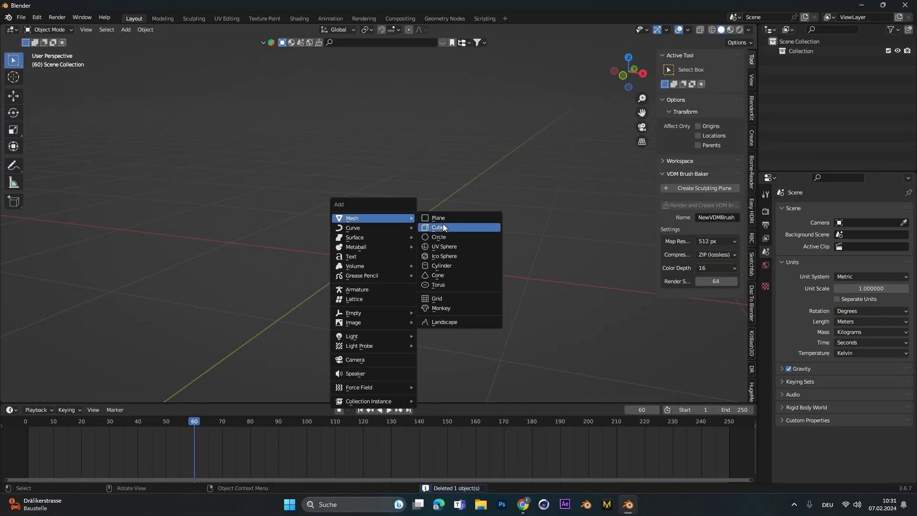
Add a subdivided cube, tilted and lifted about 2.7 m above the grid
click(437, 227)
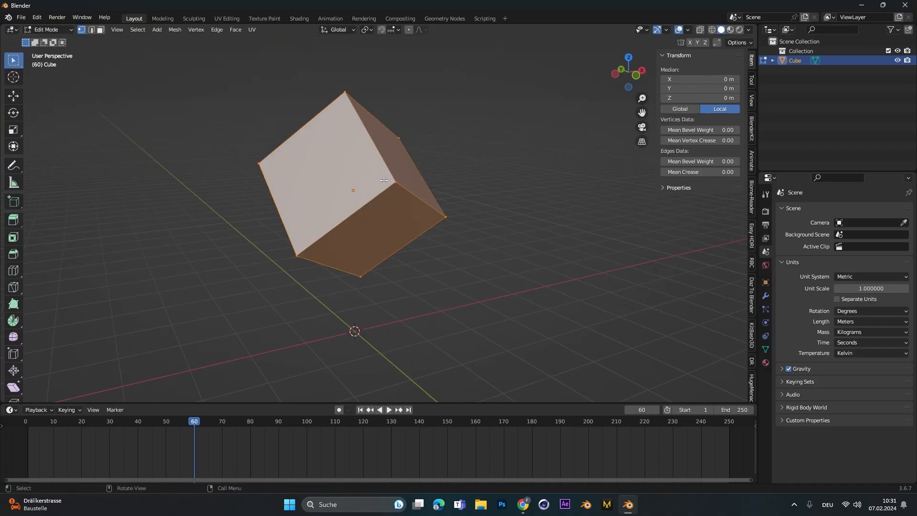
right_click(384, 180)
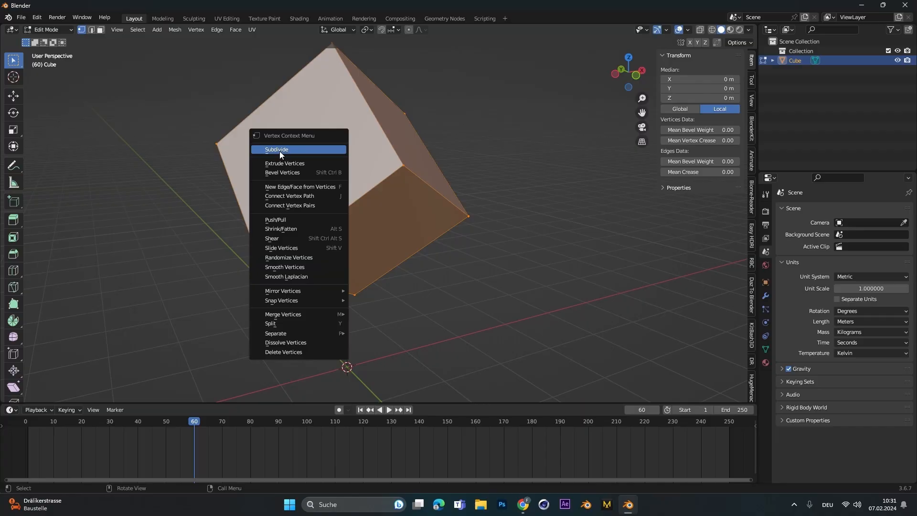
click(277, 151)
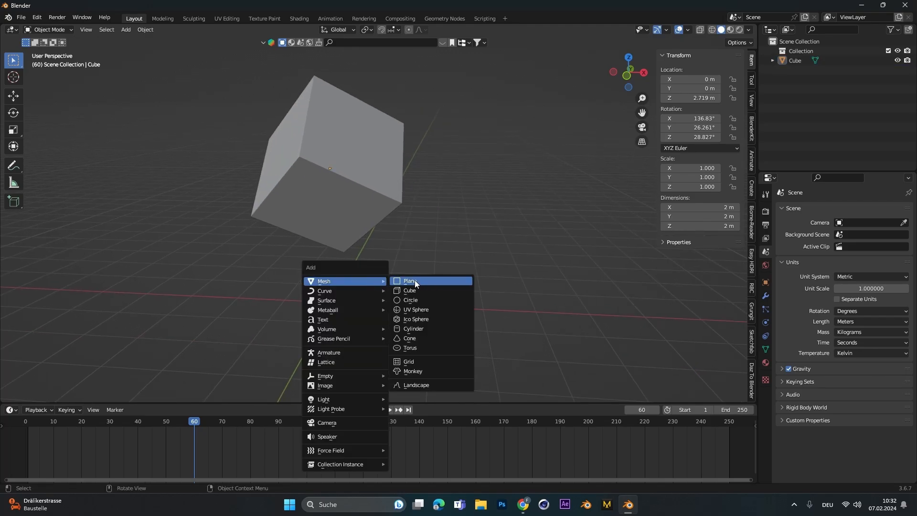
Add a ground plane about 20.5 m wide with Collision physics enabled
click(409, 281)
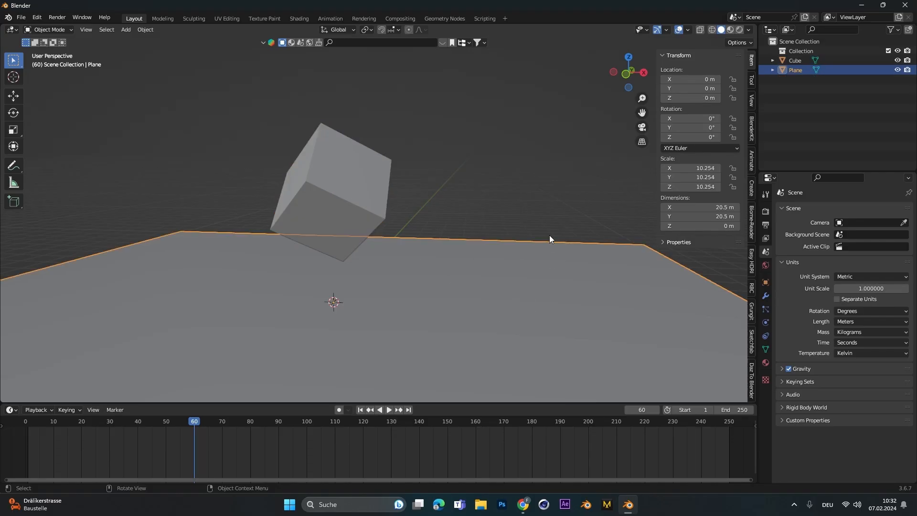
click(765, 322)
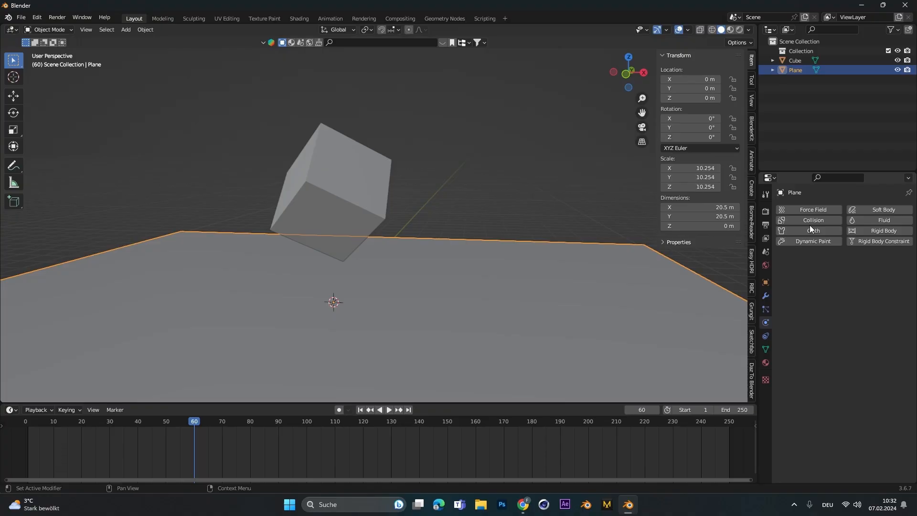
click(813, 220)
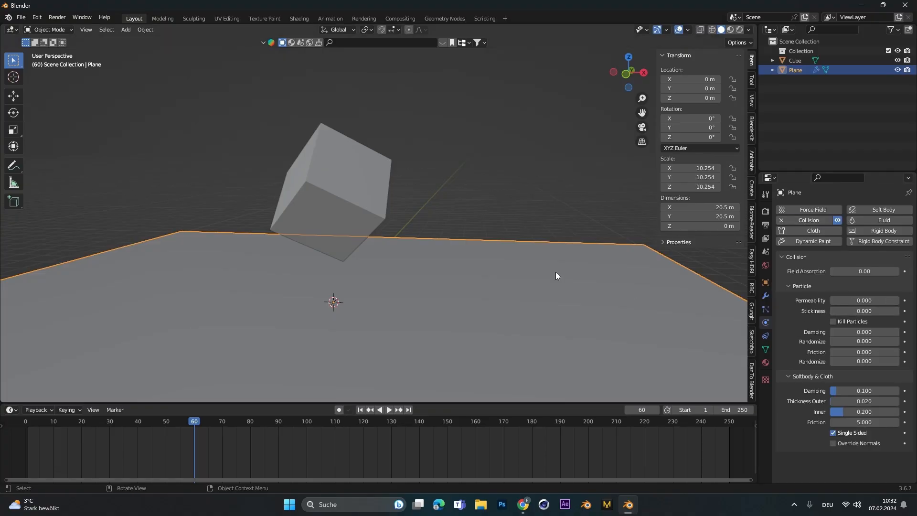
click(328, 187)
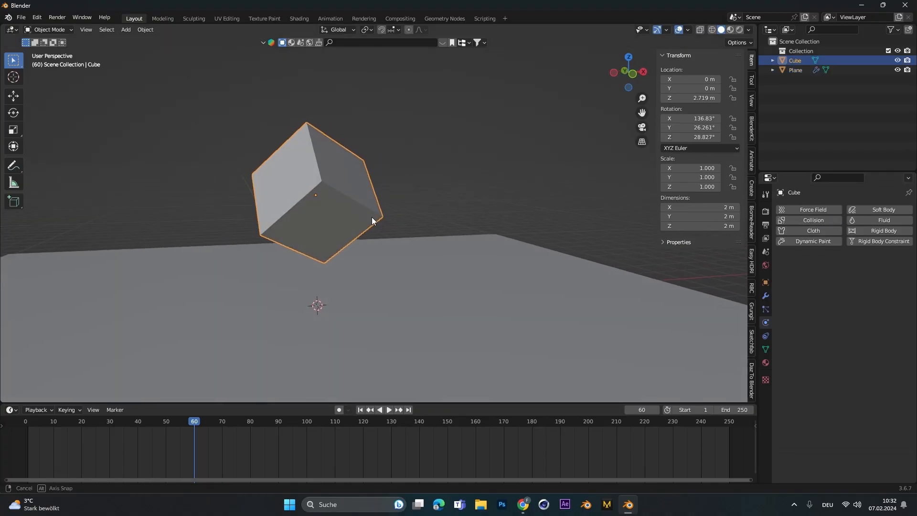
Give the cube Soft Body physics with Goal unchecked and edge Bending 0.1
click(884, 211)
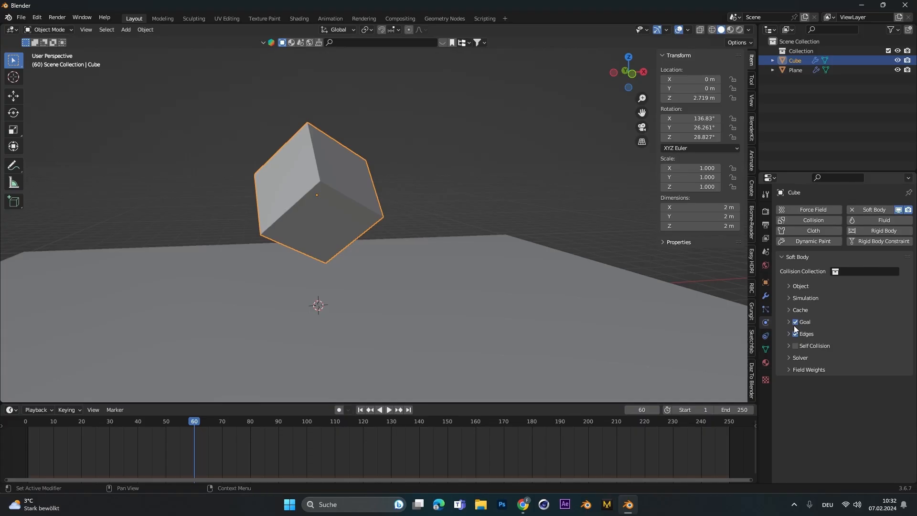
click(805, 333)
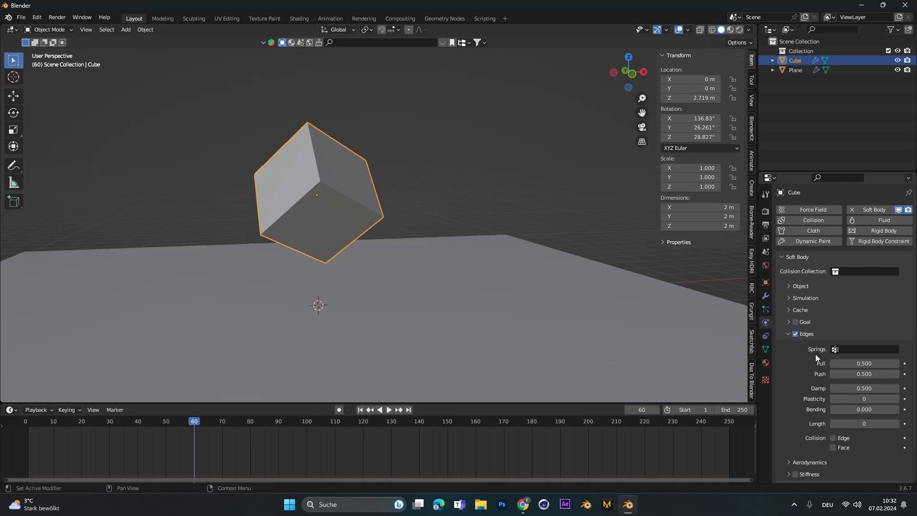
scroll(down, 3)
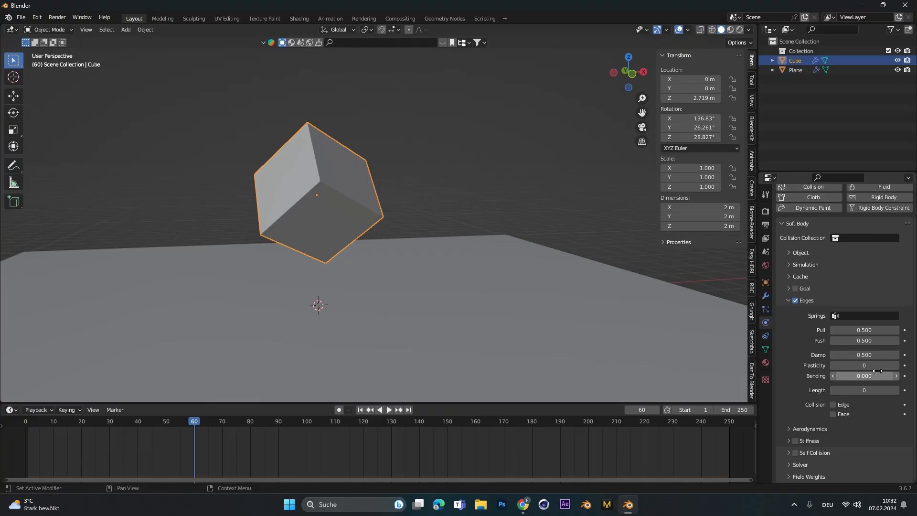
mouse_move(847, 375)
text(0.100)
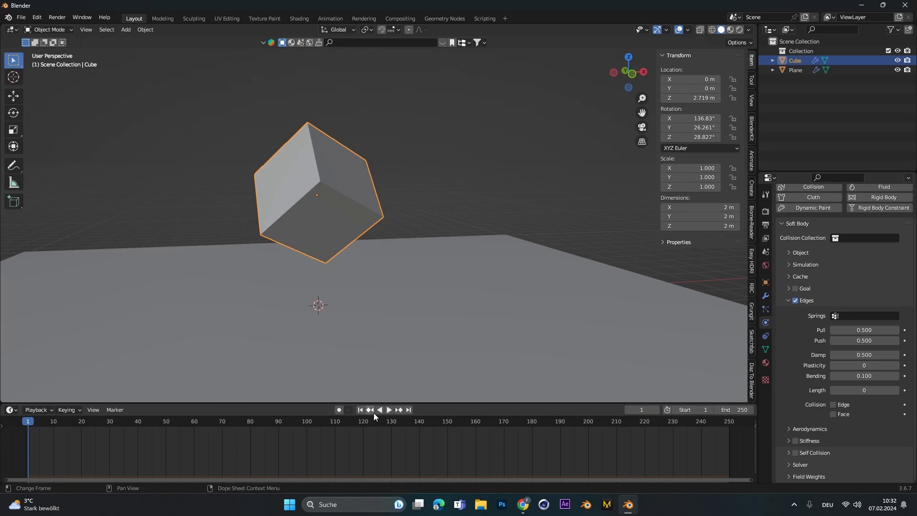
Test-play the fall, raise soft-body Bending to 0.5, and enable Stiffness
click(388, 412)
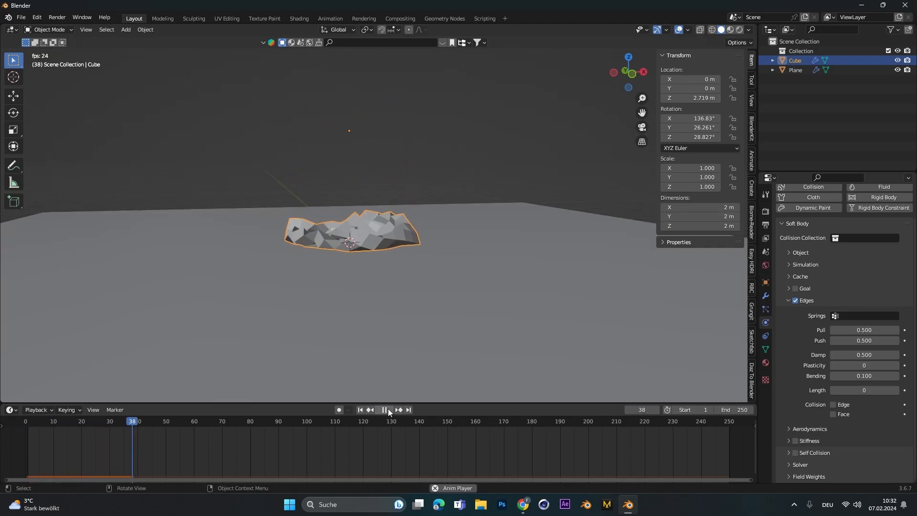
click(384, 411)
text(.5)
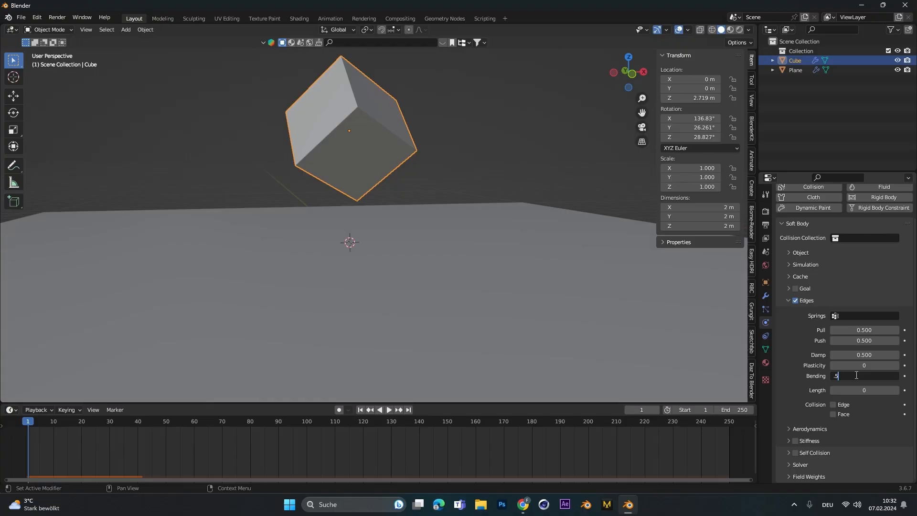
click(379, 412)
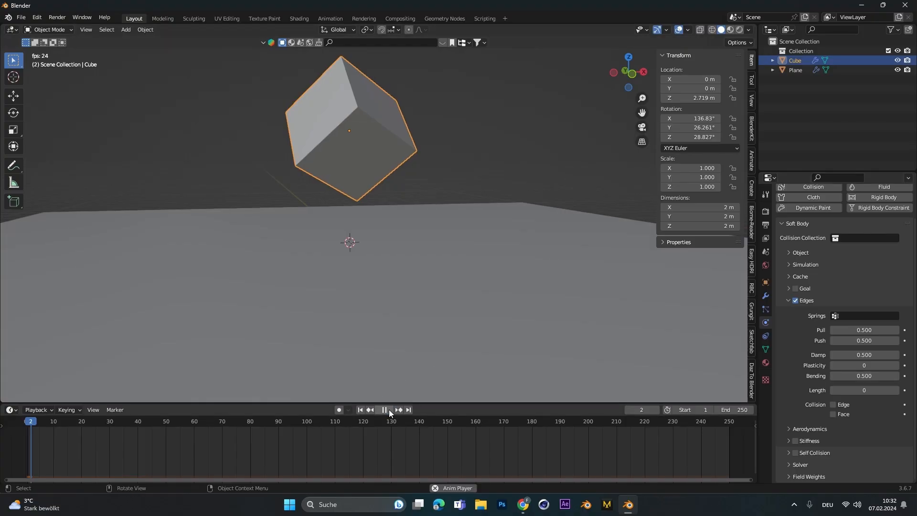
click(384, 412)
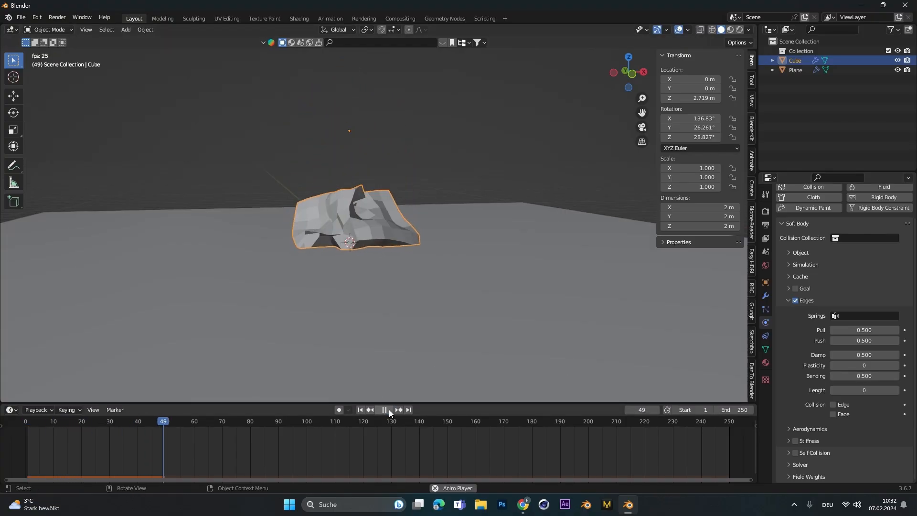
click(384, 412)
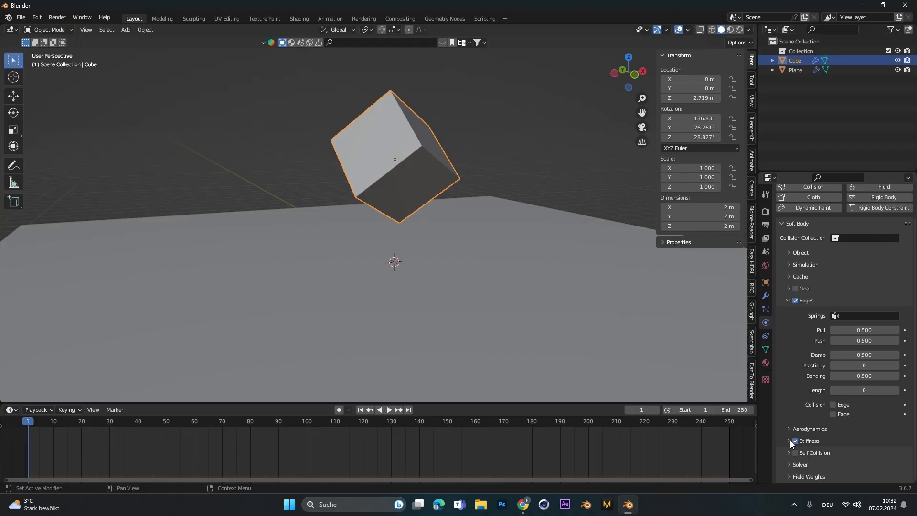
Replay the fall, reposition and re-tilt the cube, and set Bending to 0.75
click(790, 441)
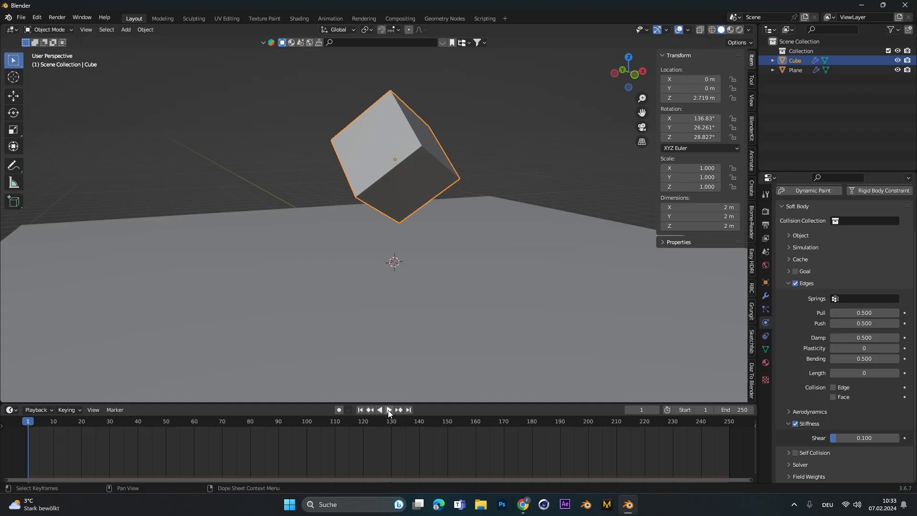
click(389, 409)
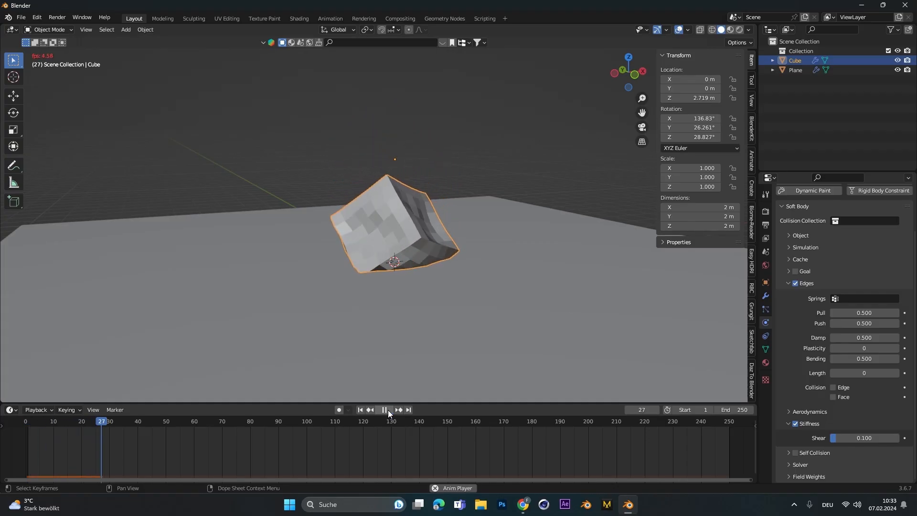
click(385, 412)
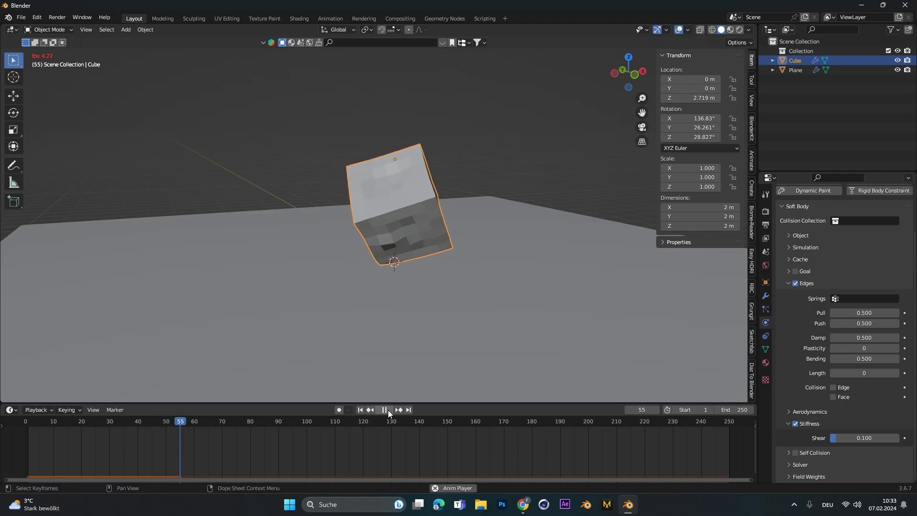
click(379, 411)
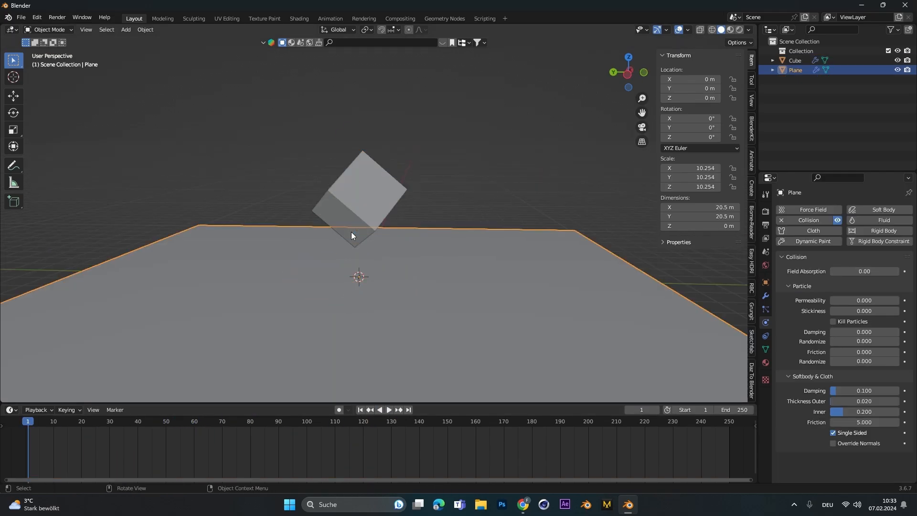
click(389, 412)
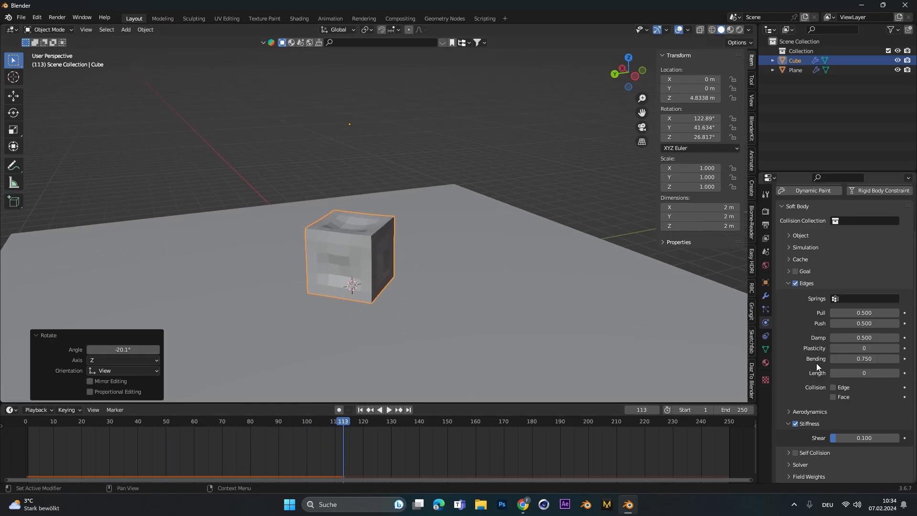
click(359, 412)
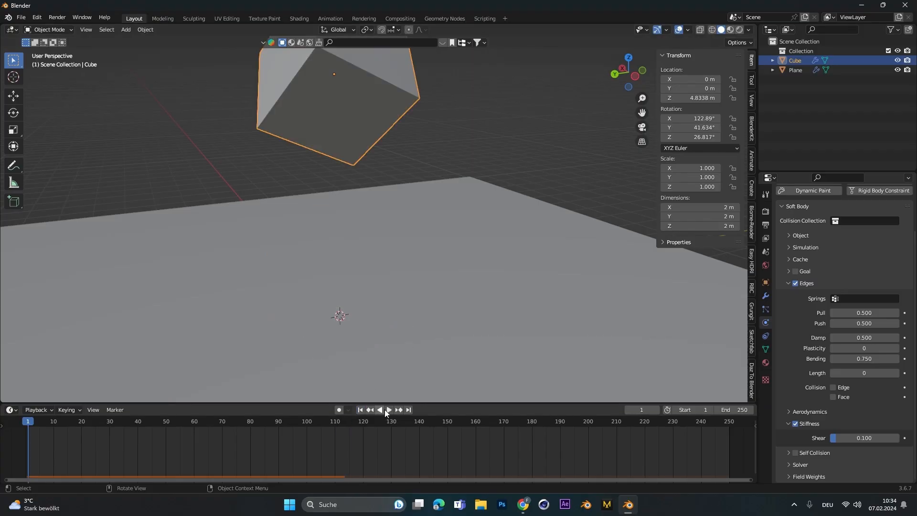
Play from frame 1 and bake 150 frames of the soft-body cache
click(389, 410)
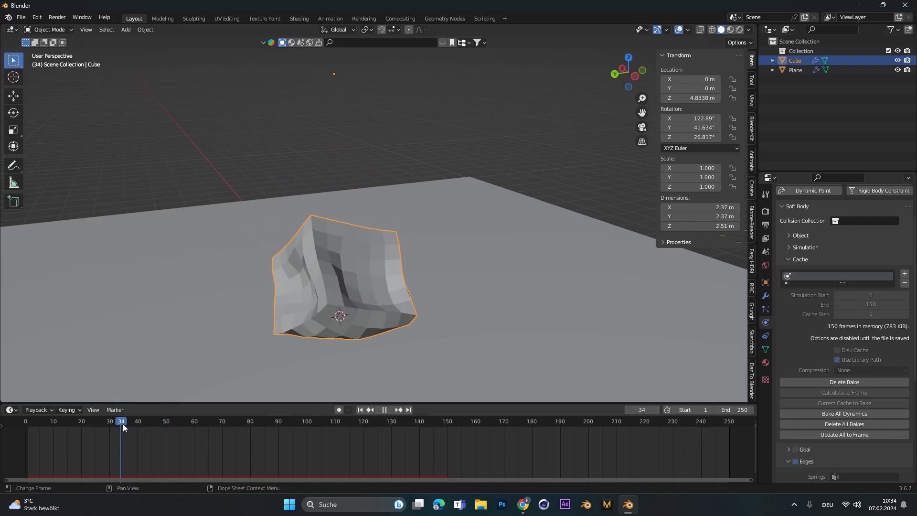
click(116, 421)
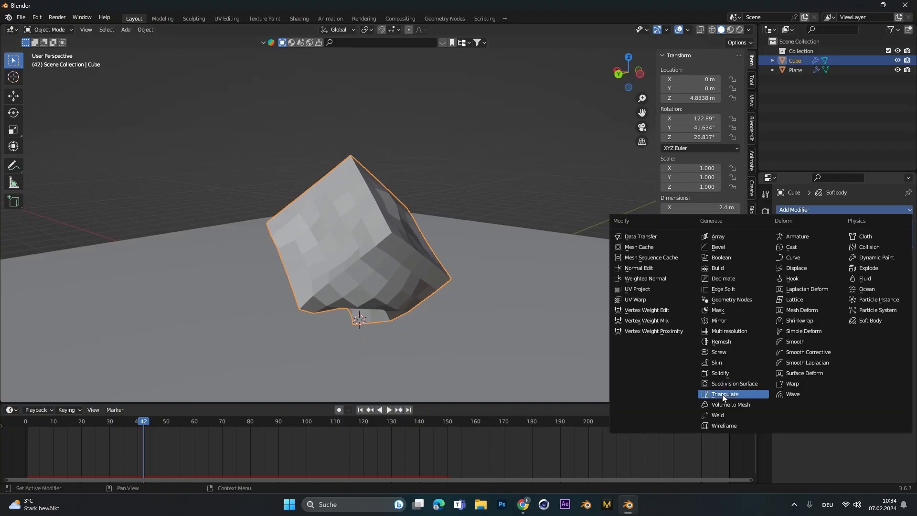
Add a Subdivision Surface modifier at viewport level 2 and shade the cube smooth
click(734, 384)
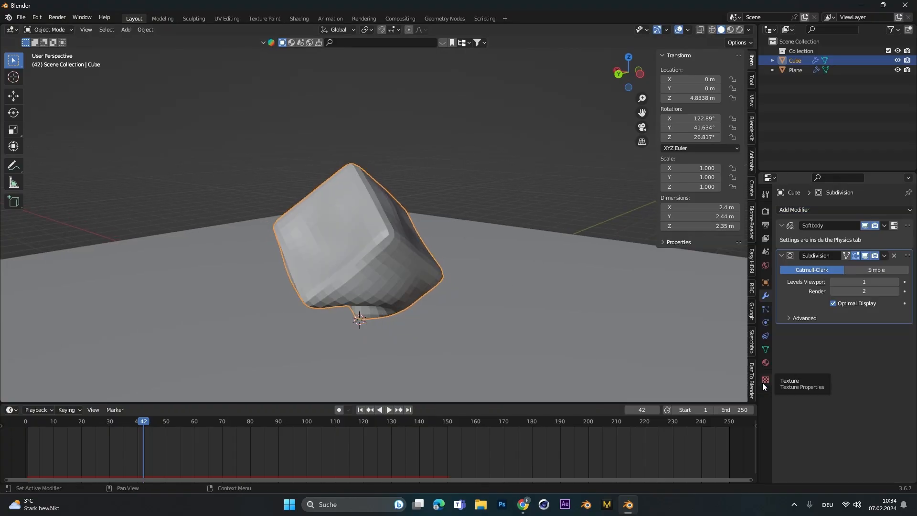
mouse_move(864, 282)
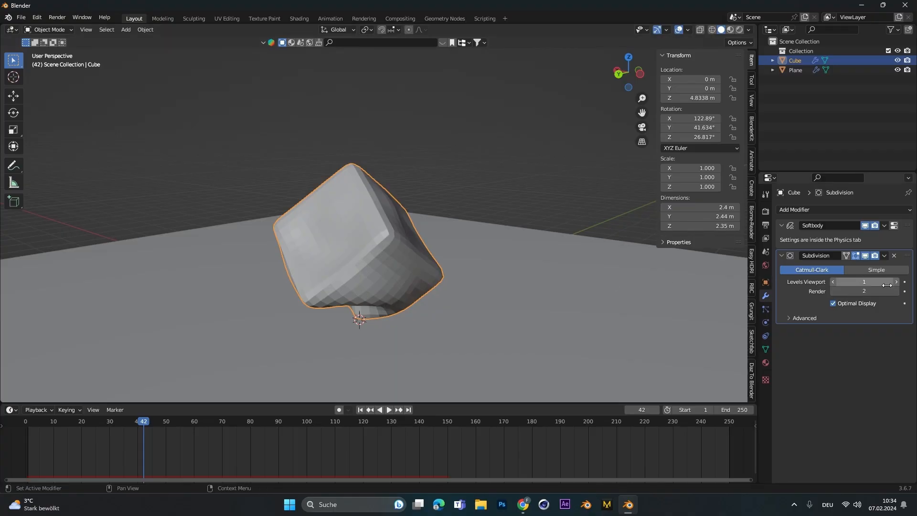
click(870, 281)
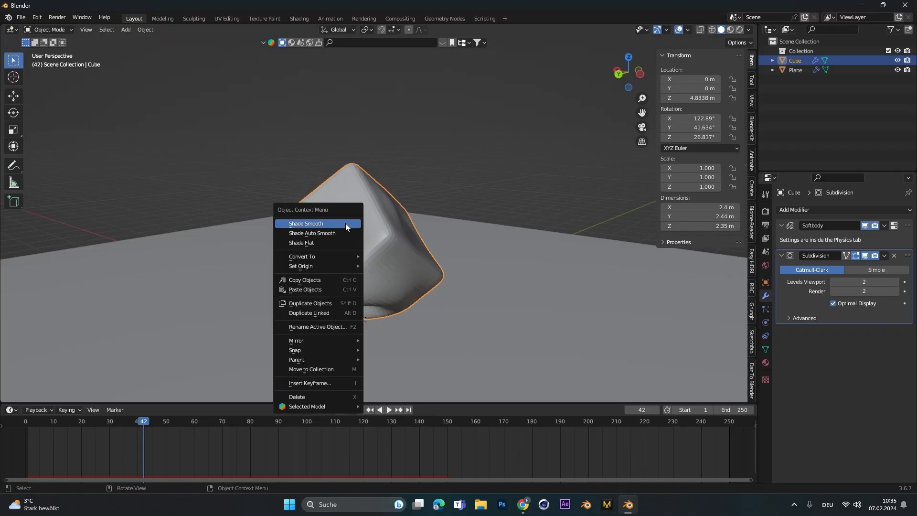
click(306, 224)
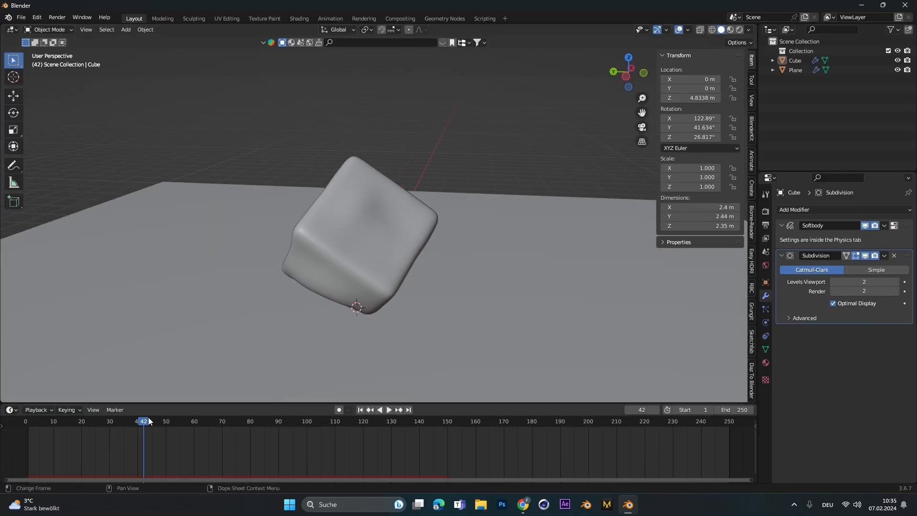
click(238, 421)
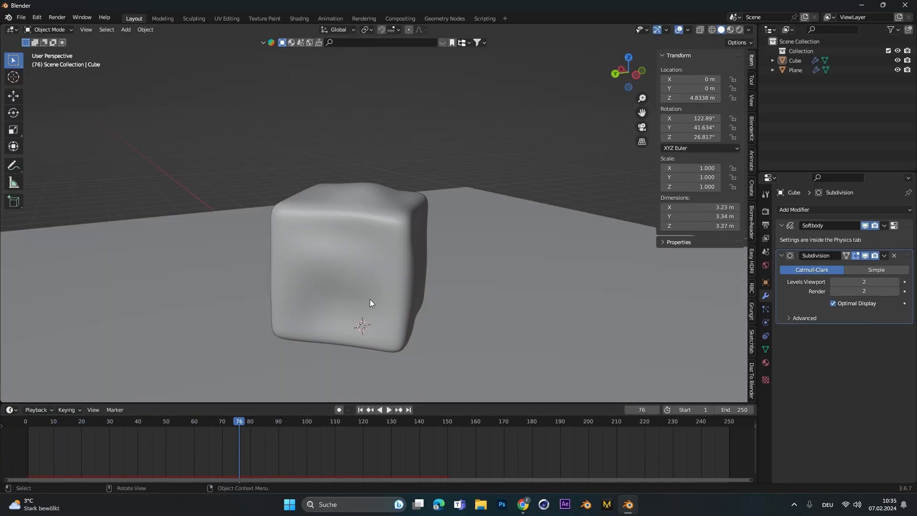
Switch to Rendered view, add a sun light, and give the cube a new red material
click(729, 29)
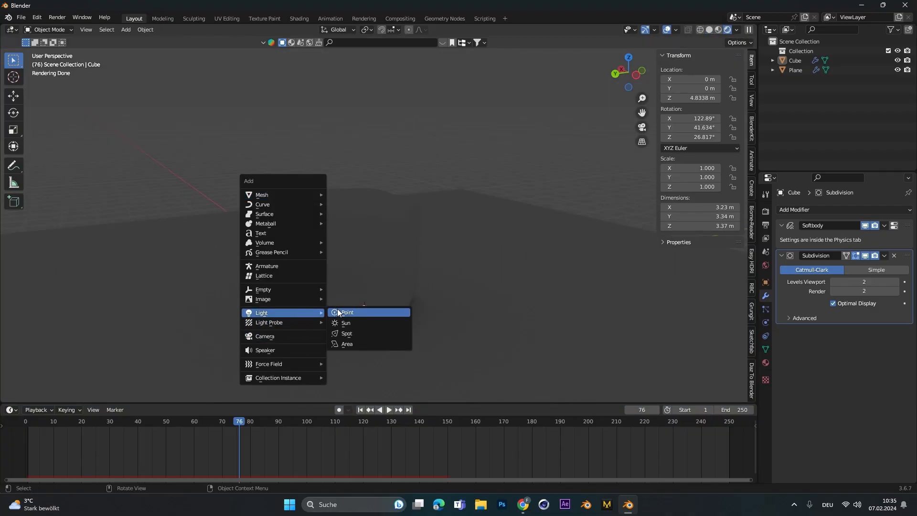
click(347, 323)
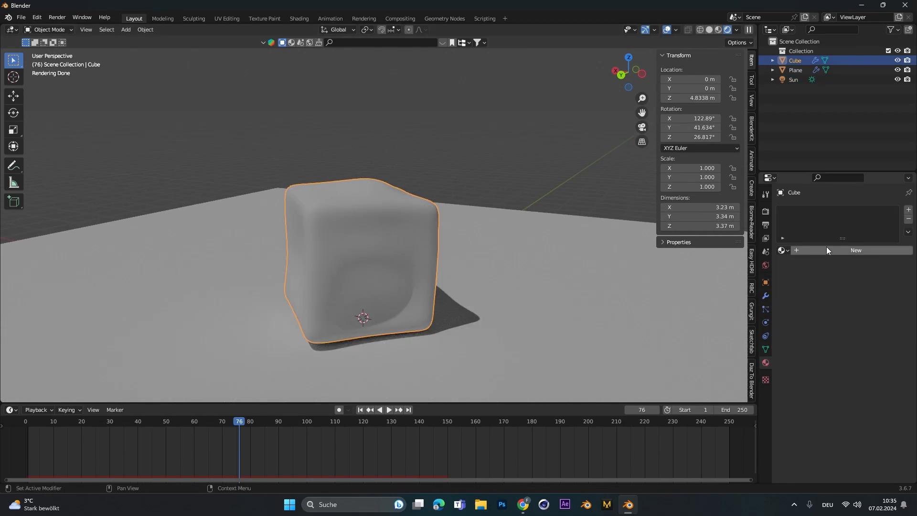
click(856, 250)
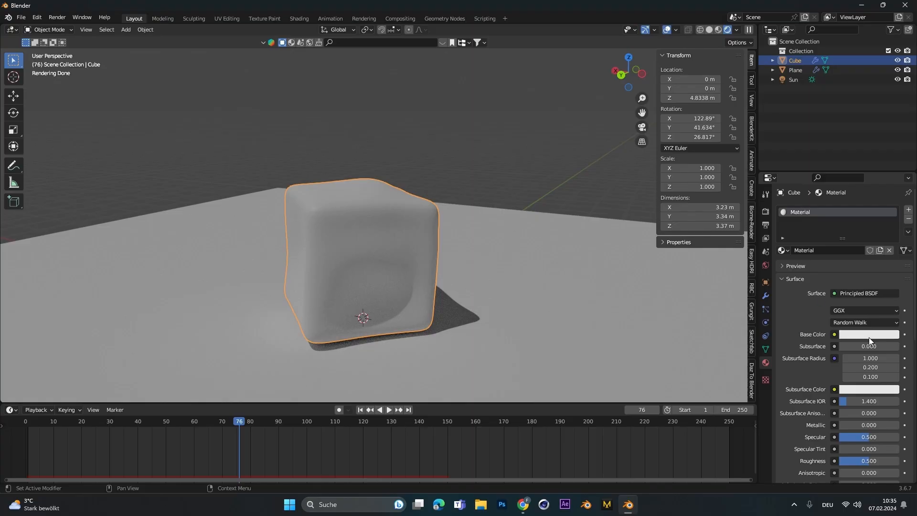
click(870, 334)
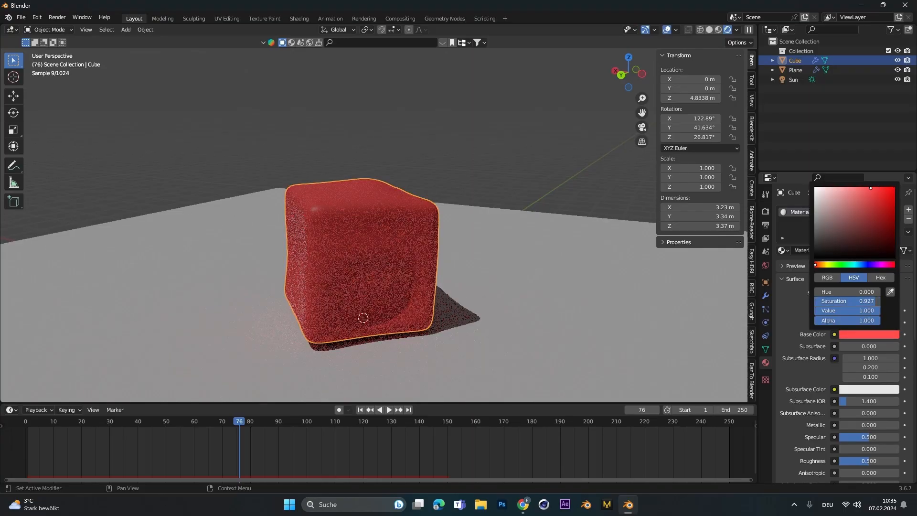